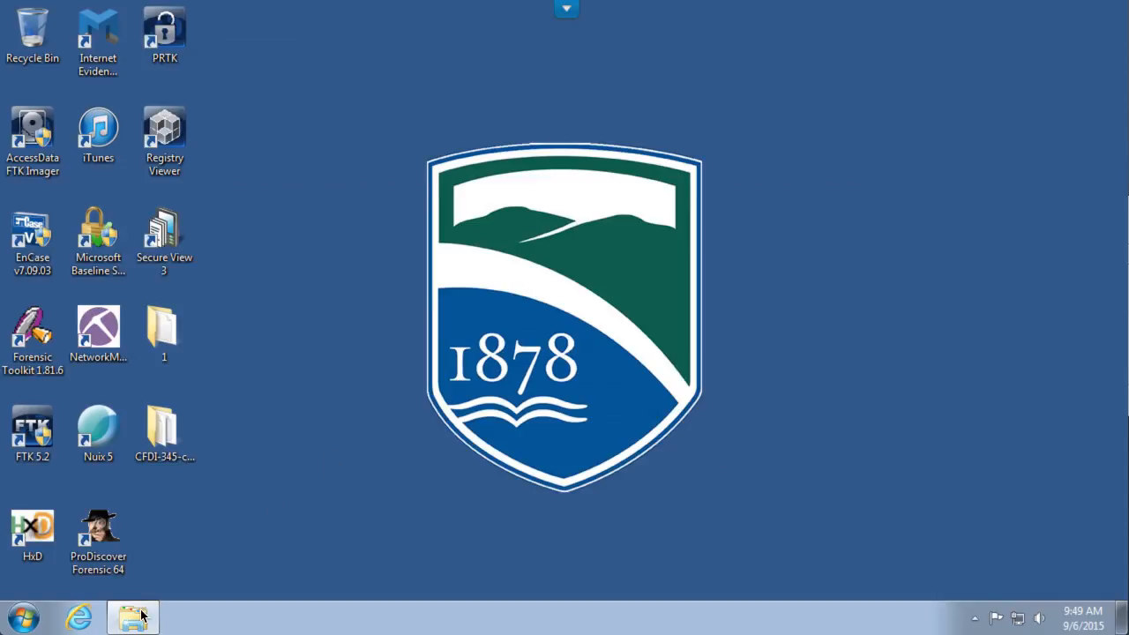
Browse to studentshared (S:) > CFDI-345 > Sysinternals and scroll down to procexp.
left_click(132, 617)
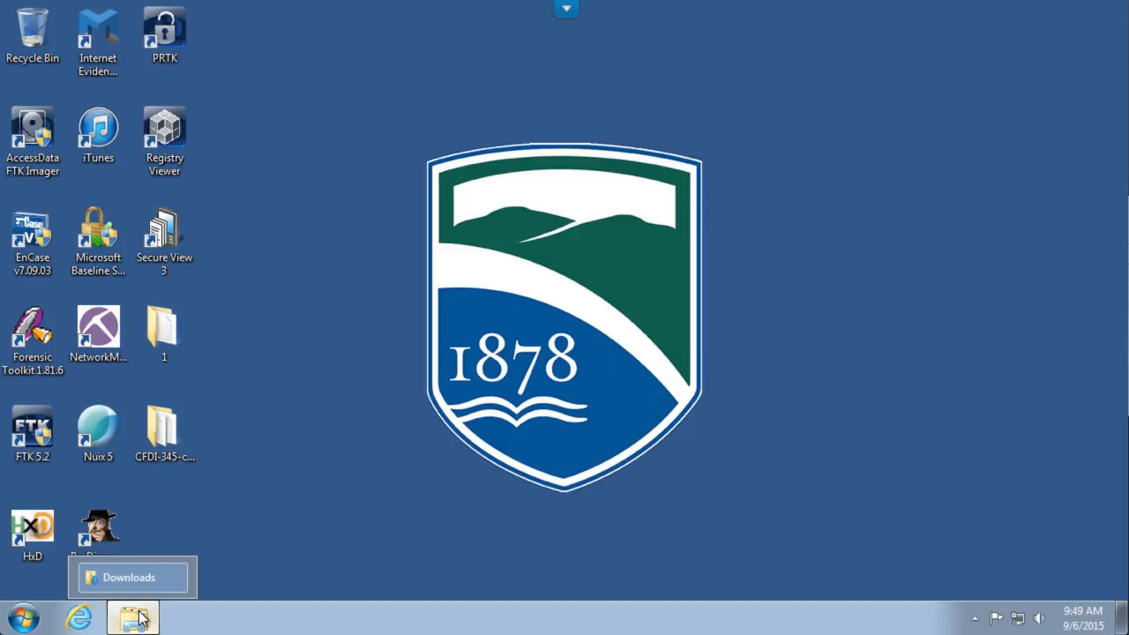
left_click(132, 617)
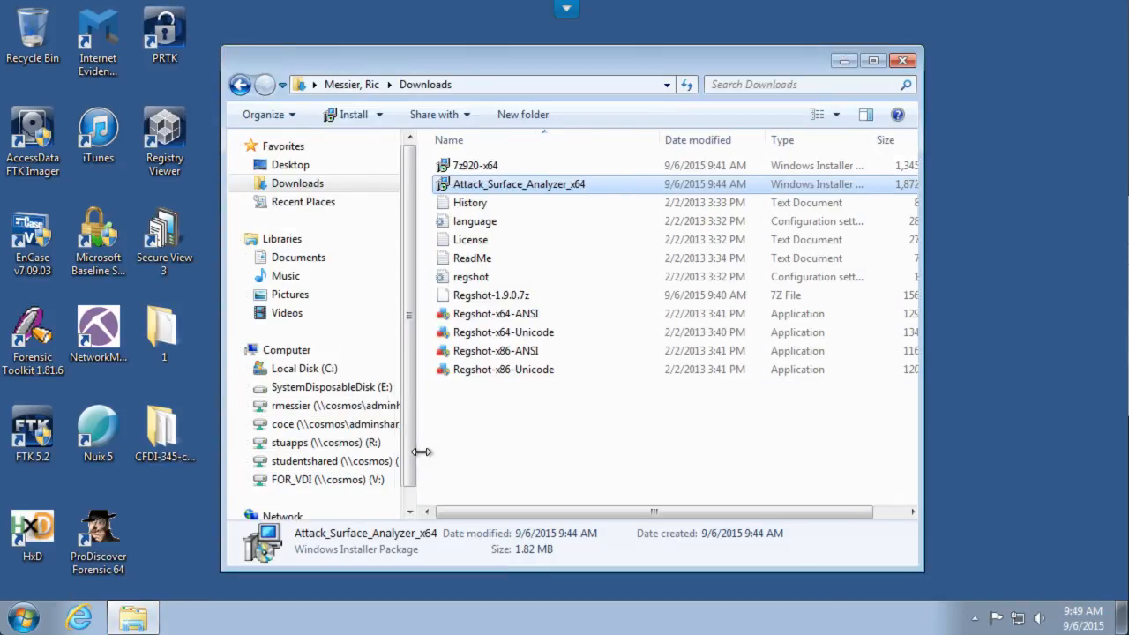
left_click(323, 460)
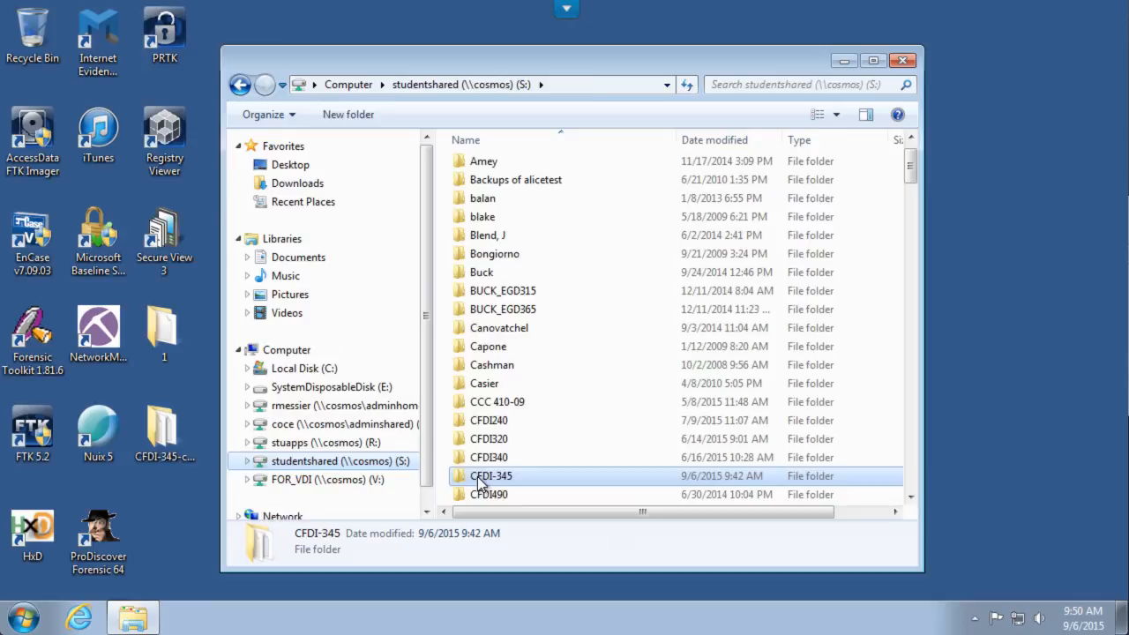
double_click(490, 476)
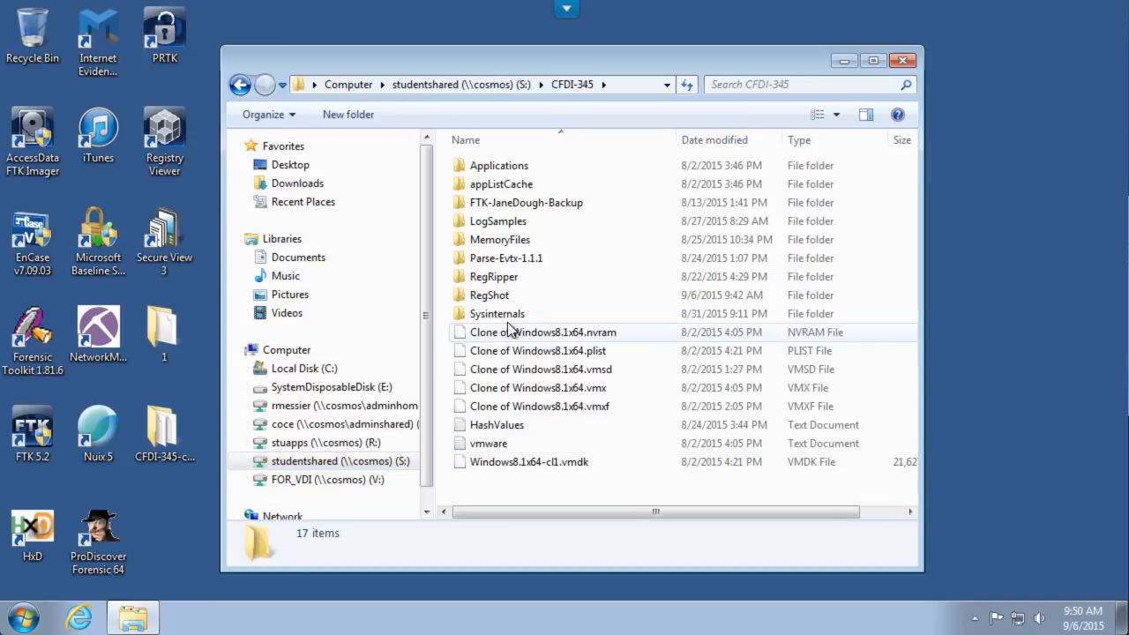
double_click(497, 314)
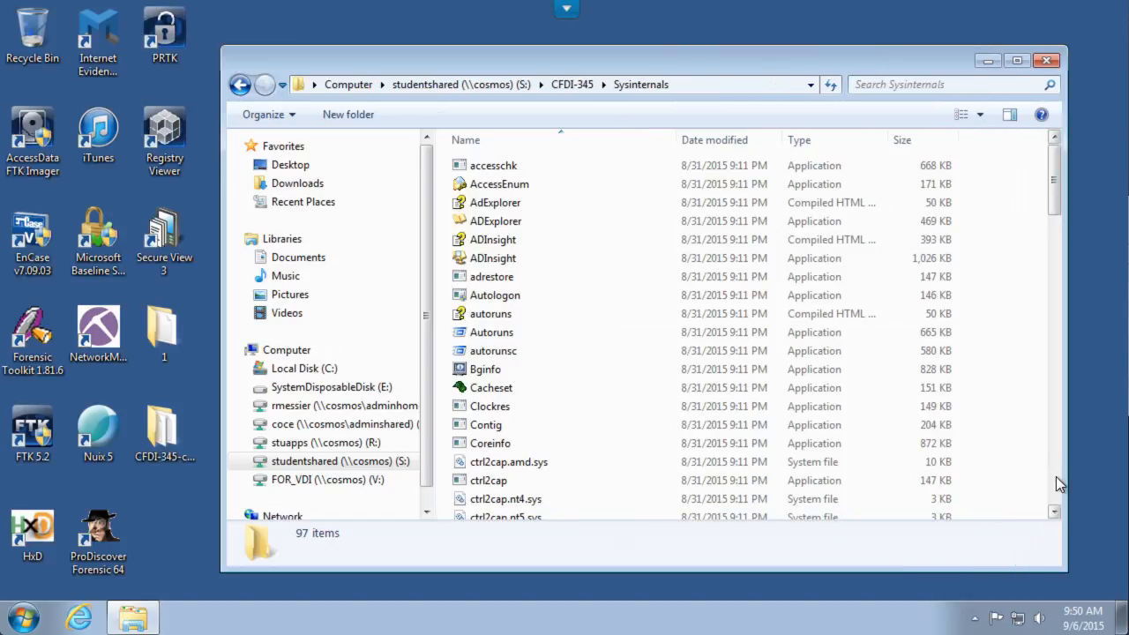
scroll("down", 3)
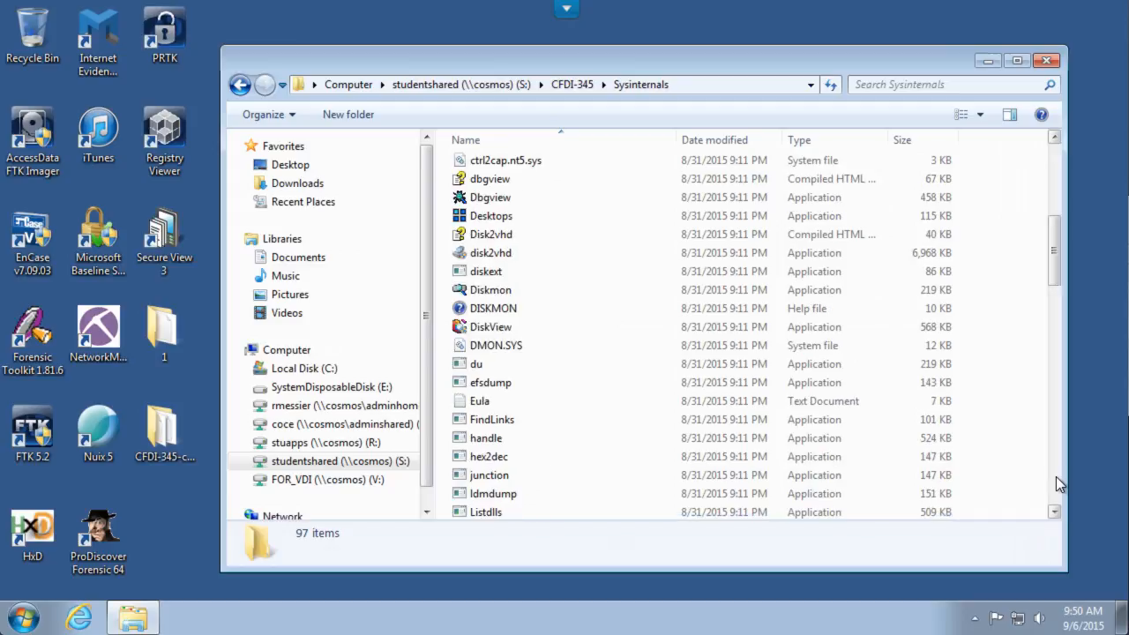
scroll("down", 3)
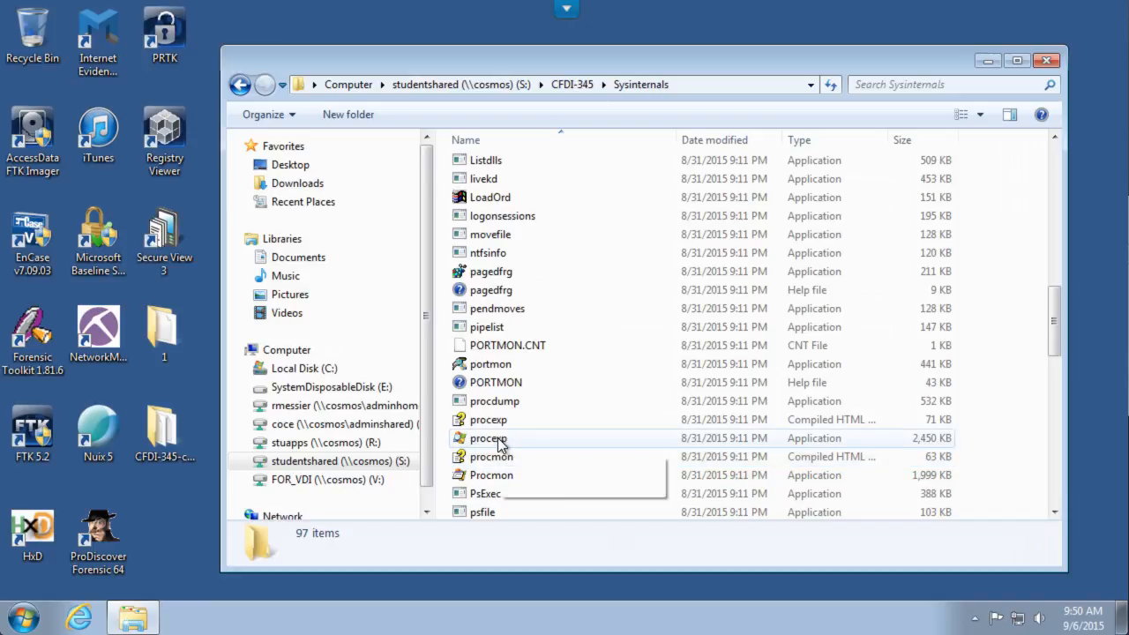
Launch procexp.exe and allow it to run past the security warning.
double_click(488, 437)
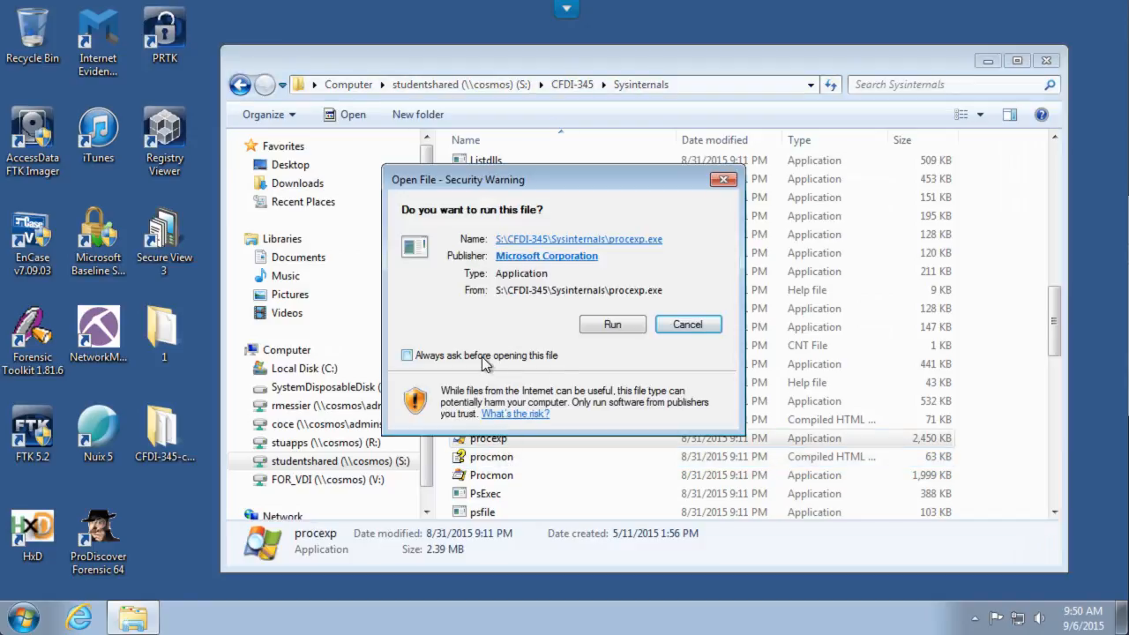
left_click(612, 324)
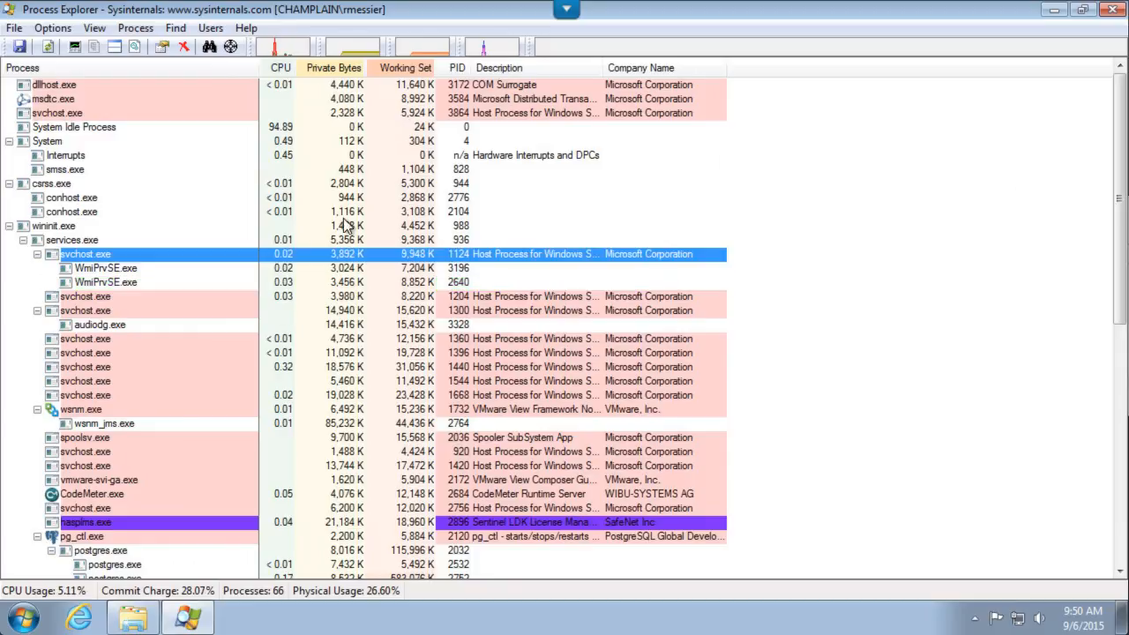
mouse_move(85, 339)
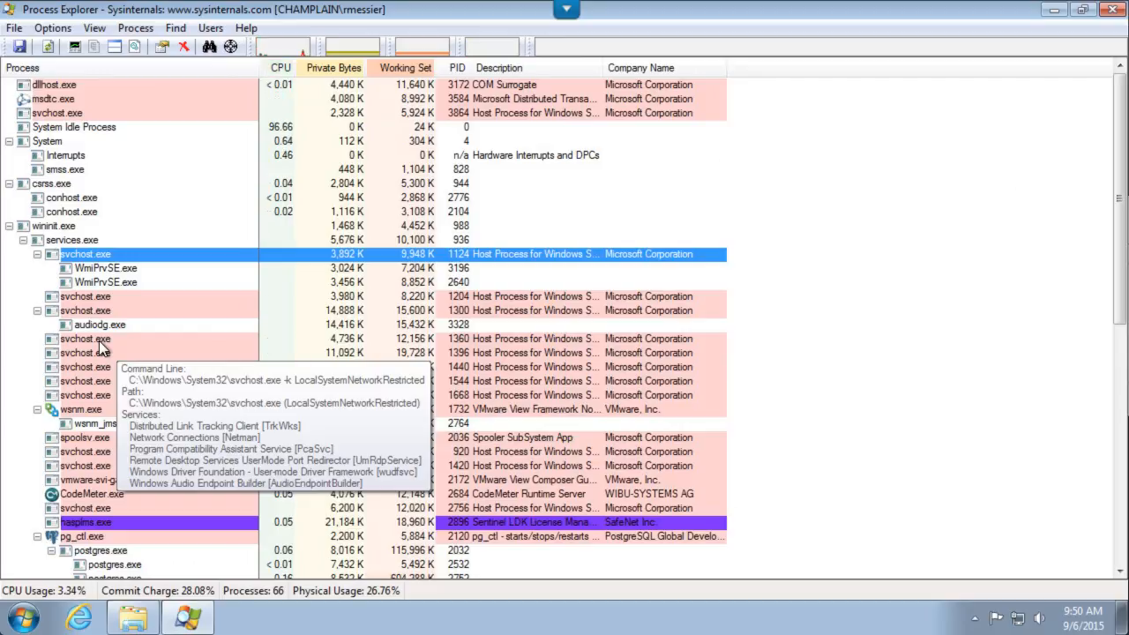
scroll("down", 3)
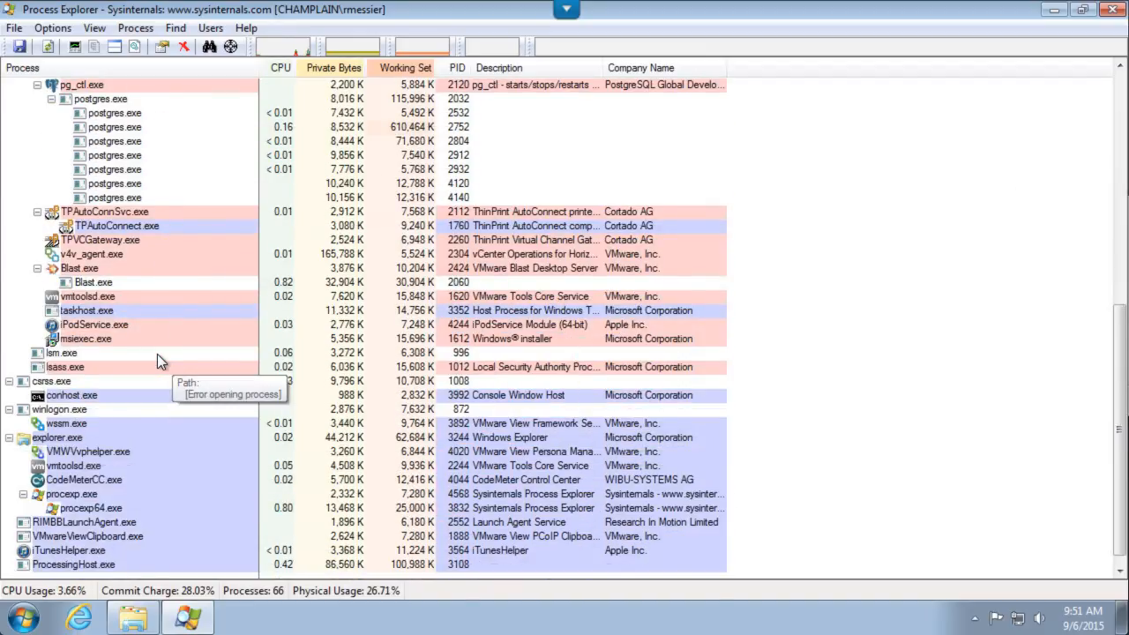
mouse_move(145, 367)
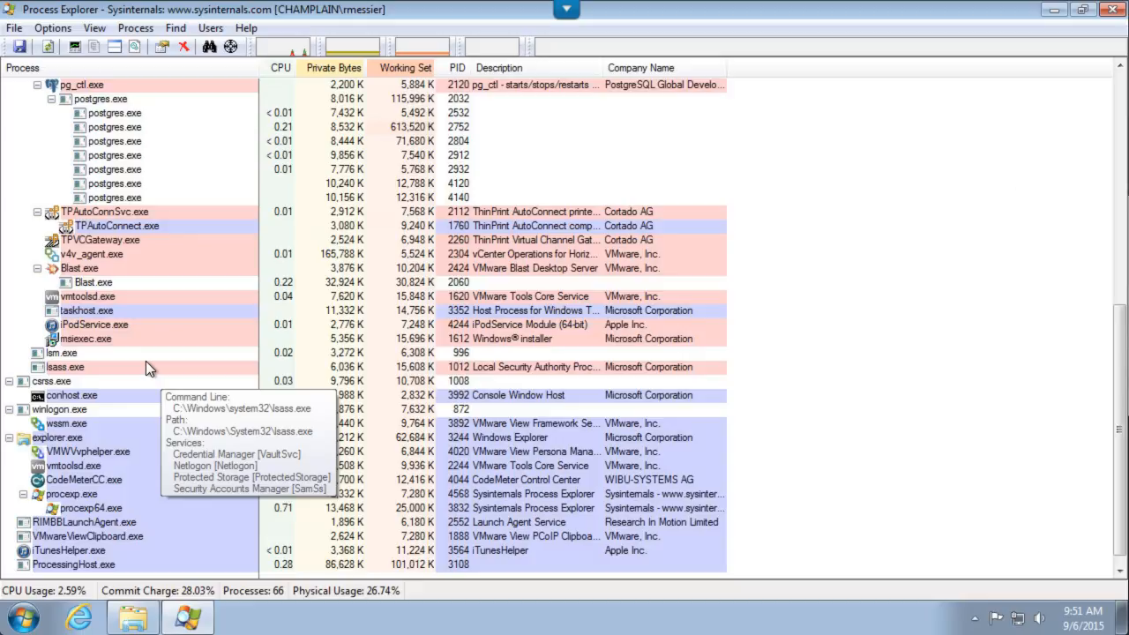
mouse_move(71, 439)
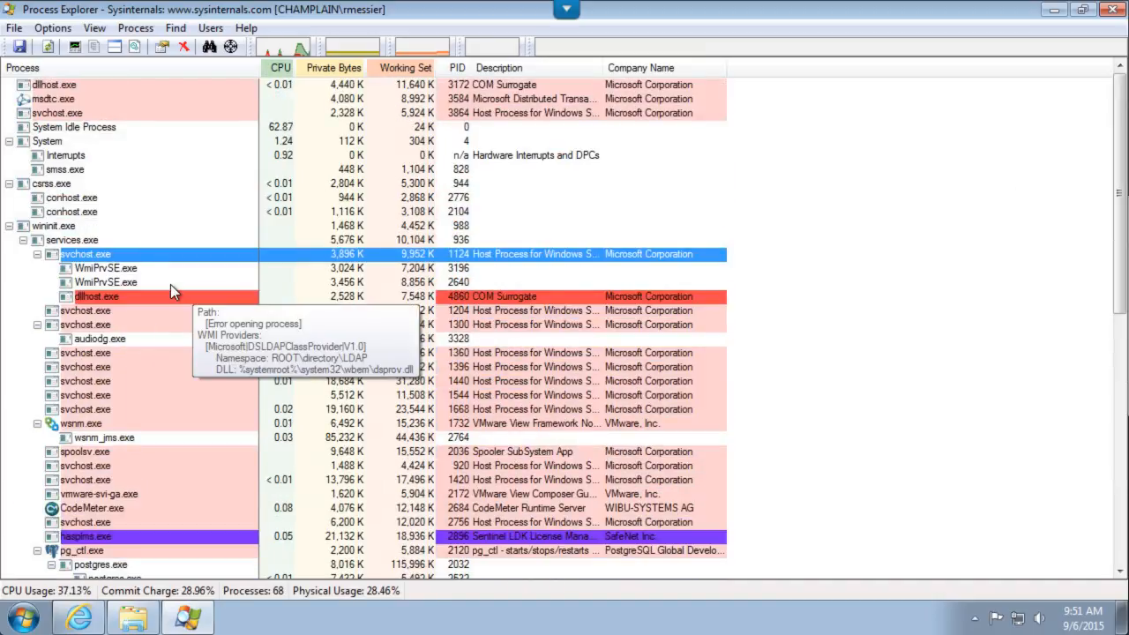
scroll("down", 3)
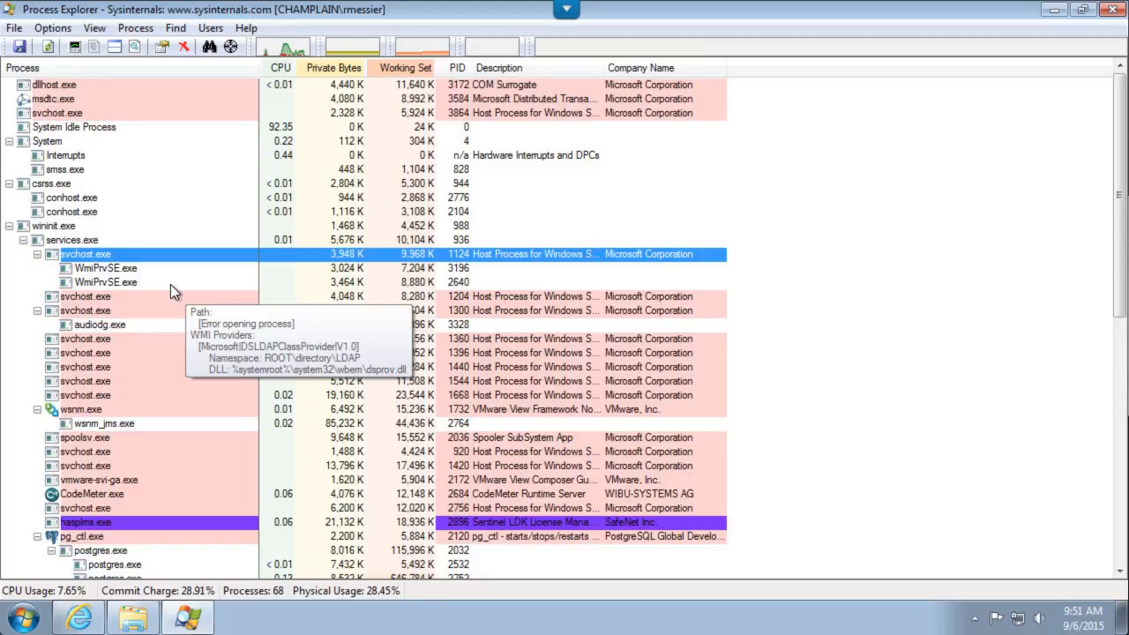
mouse_move(191, 287)
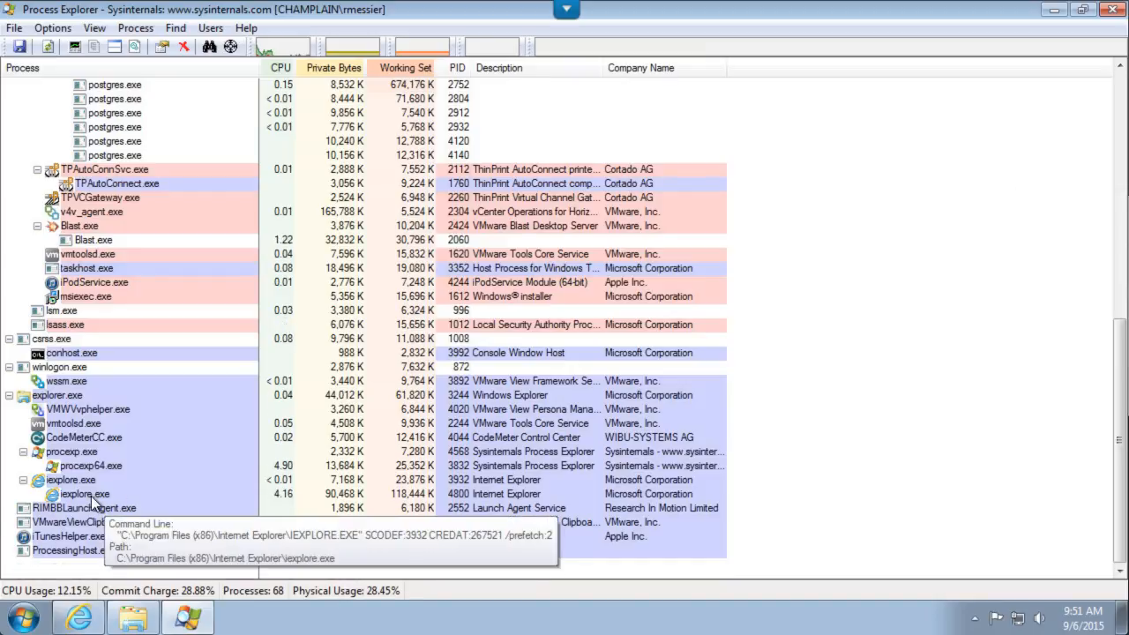
Show iexplore.exe's Properties, its Performance figures, then Threads (symbol-server warning appears).
right_click(85, 494)
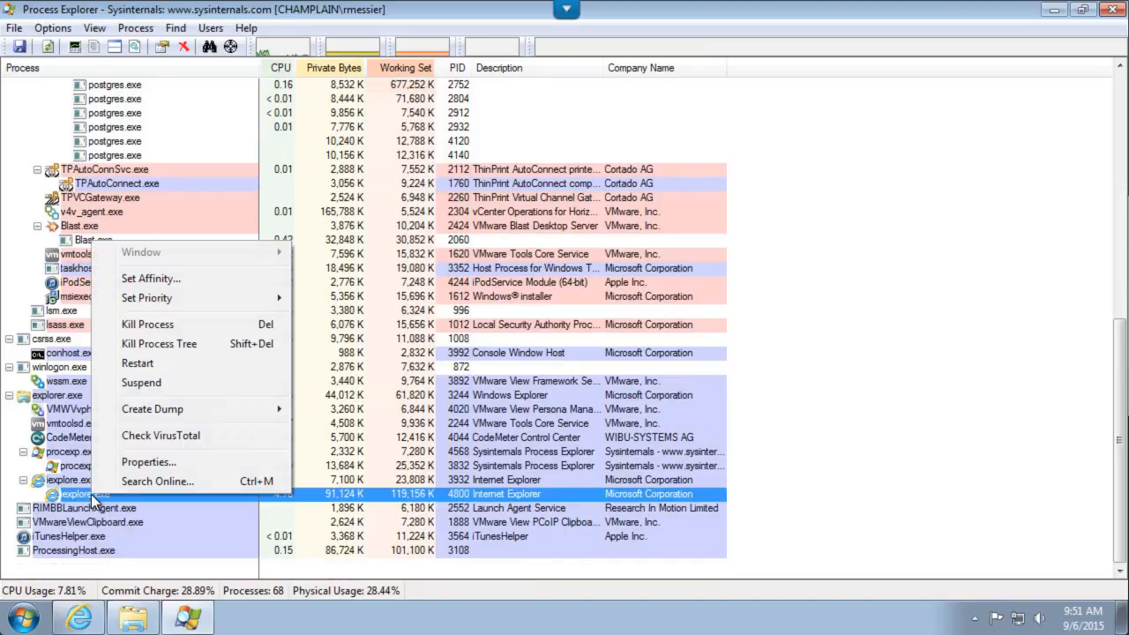
left_click(149, 462)
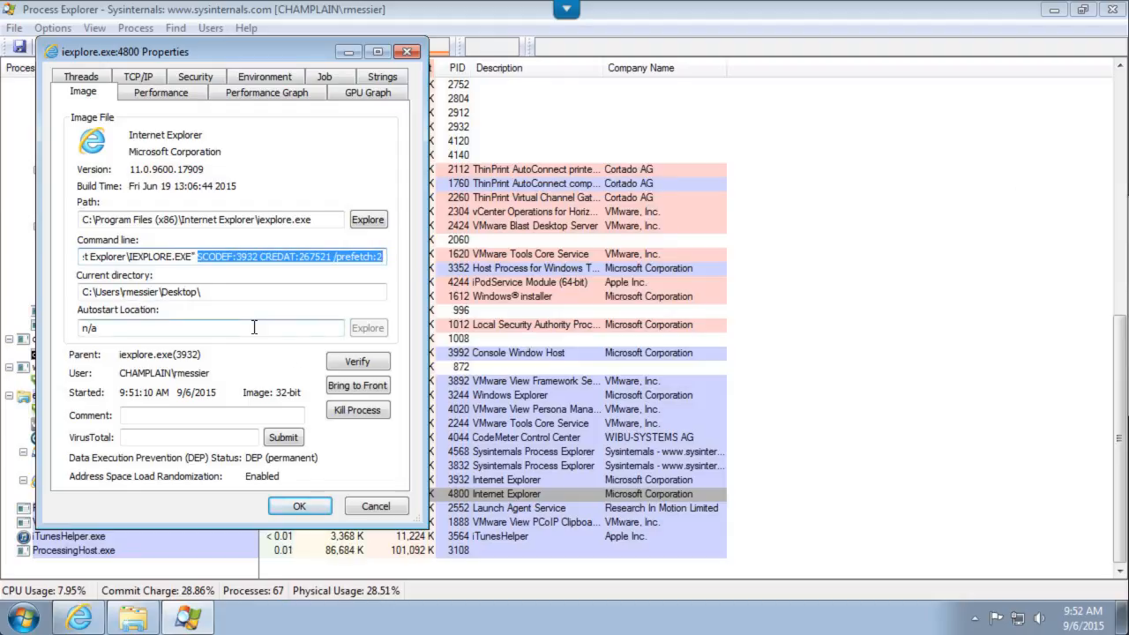
left_click(160, 91)
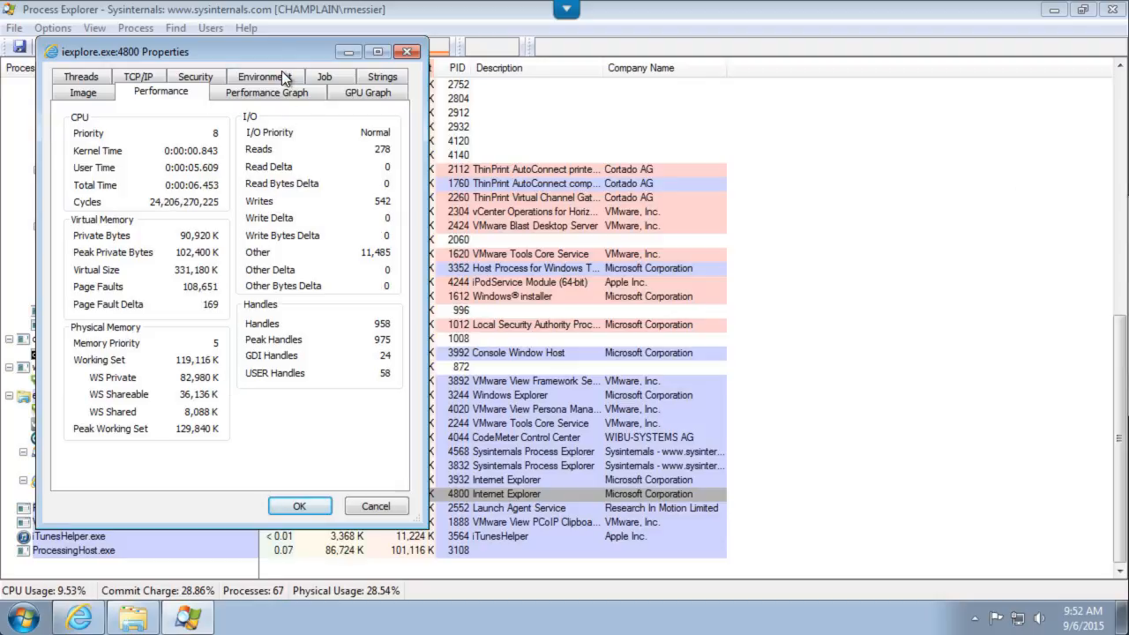
left_click(264, 92)
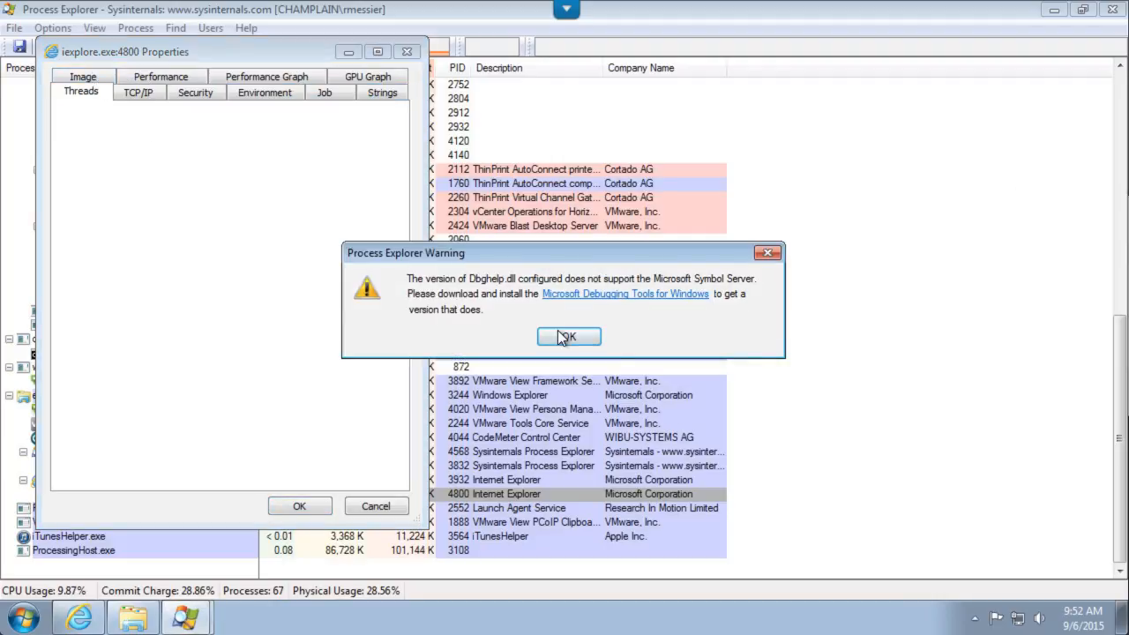
Dismiss the warning and review iexplore.exe's TCP/IP, Security, Environment, Job and Strings details.
left_click(567, 335)
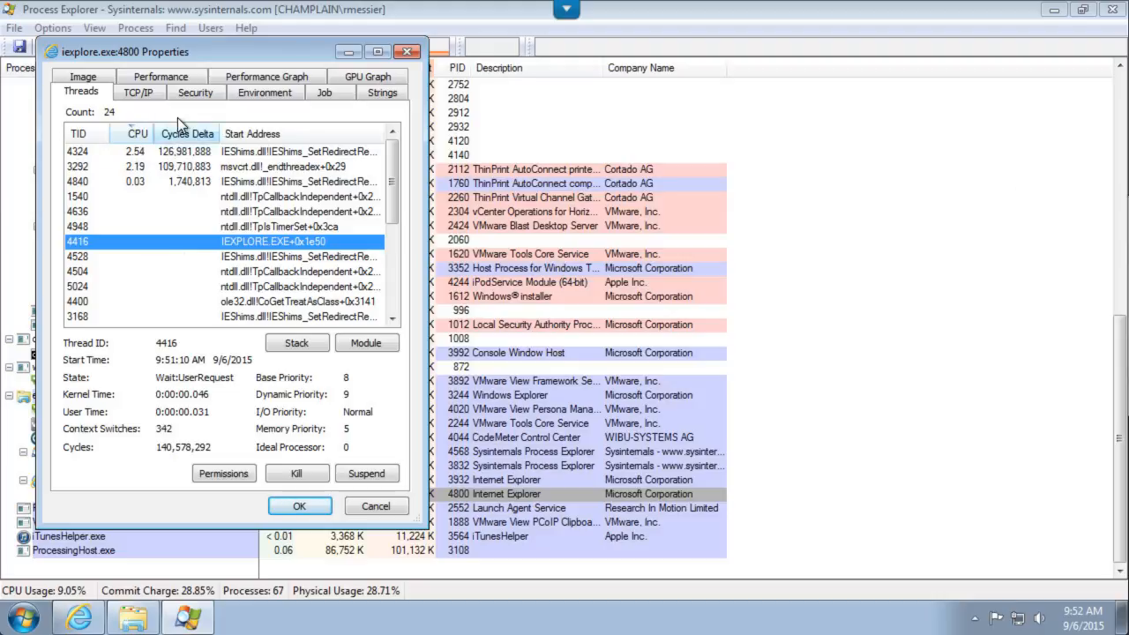
left_click(137, 91)
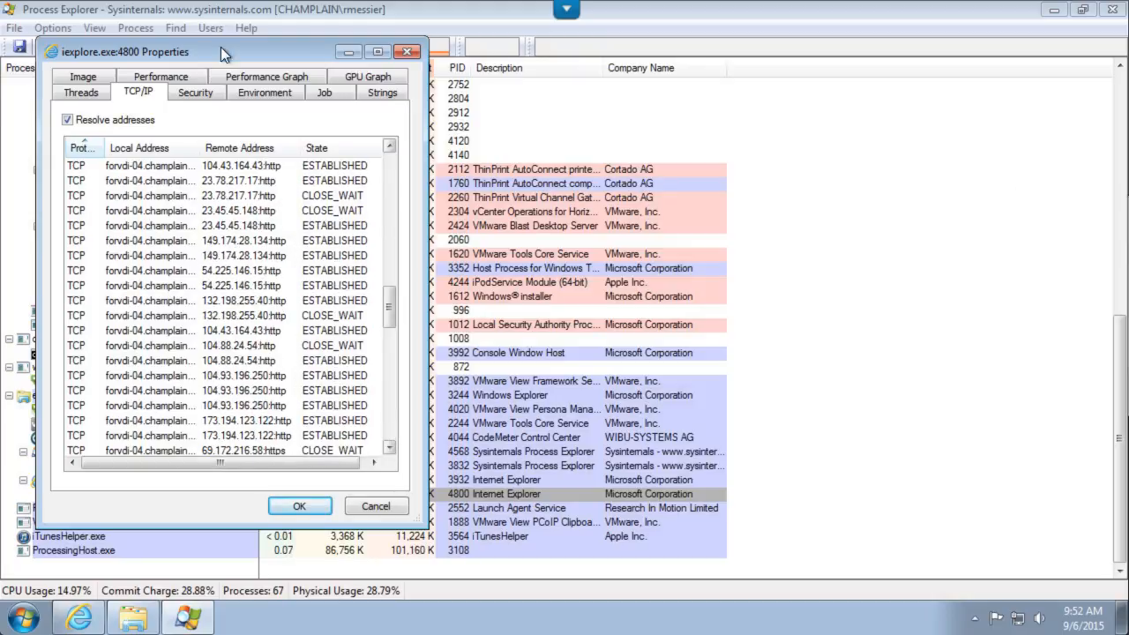
left_click(194, 92)
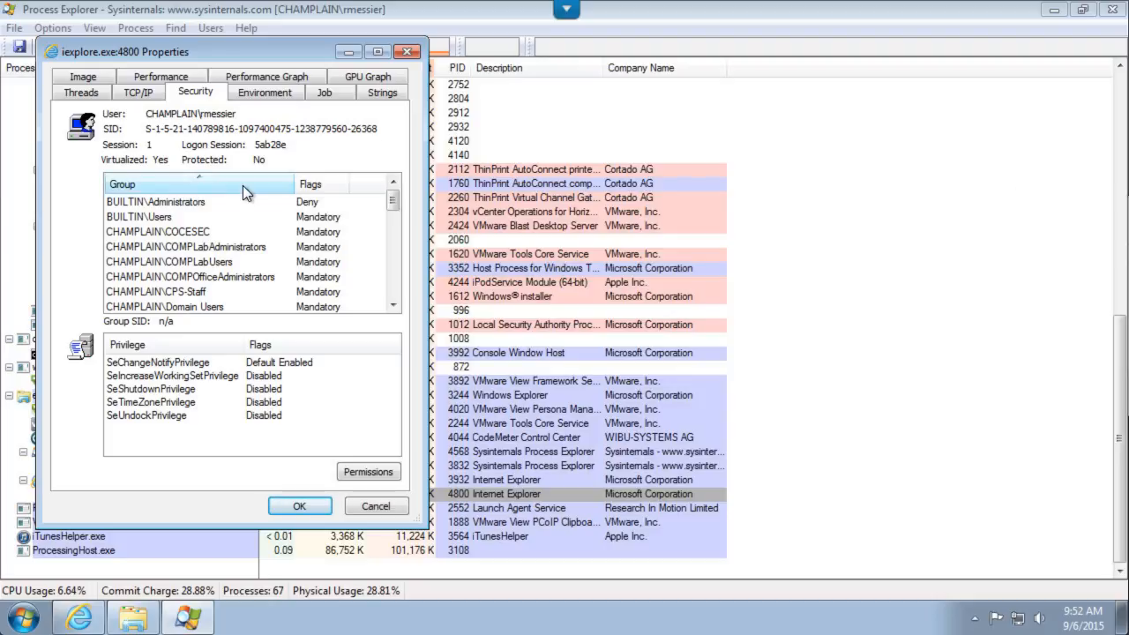
left_click(265, 91)
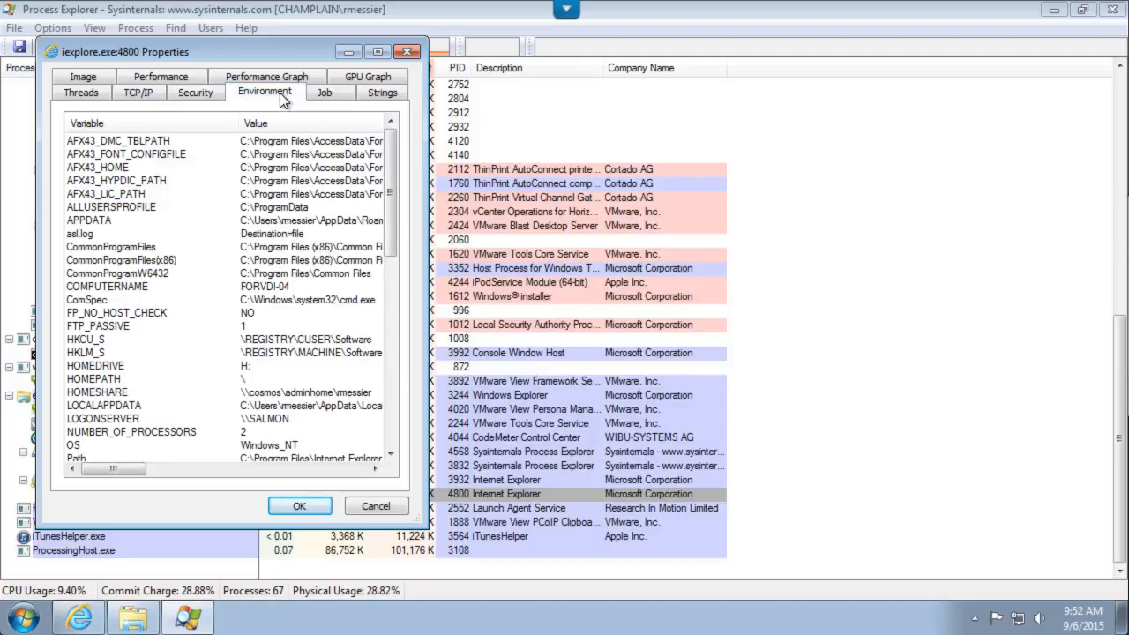
left_click(324, 92)
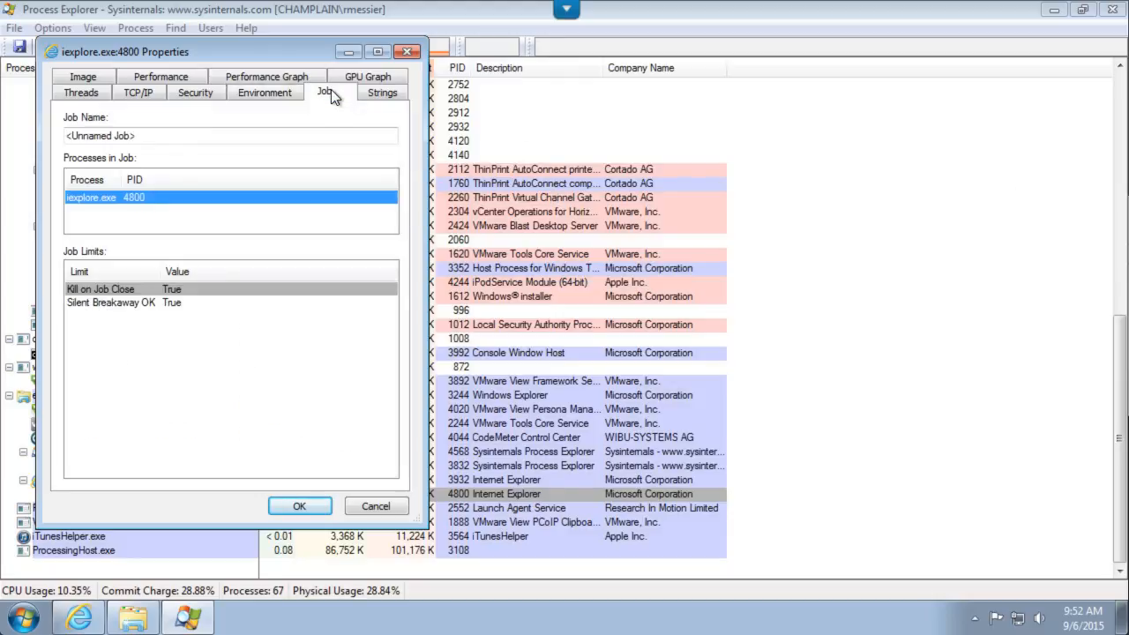
left_click(381, 92)
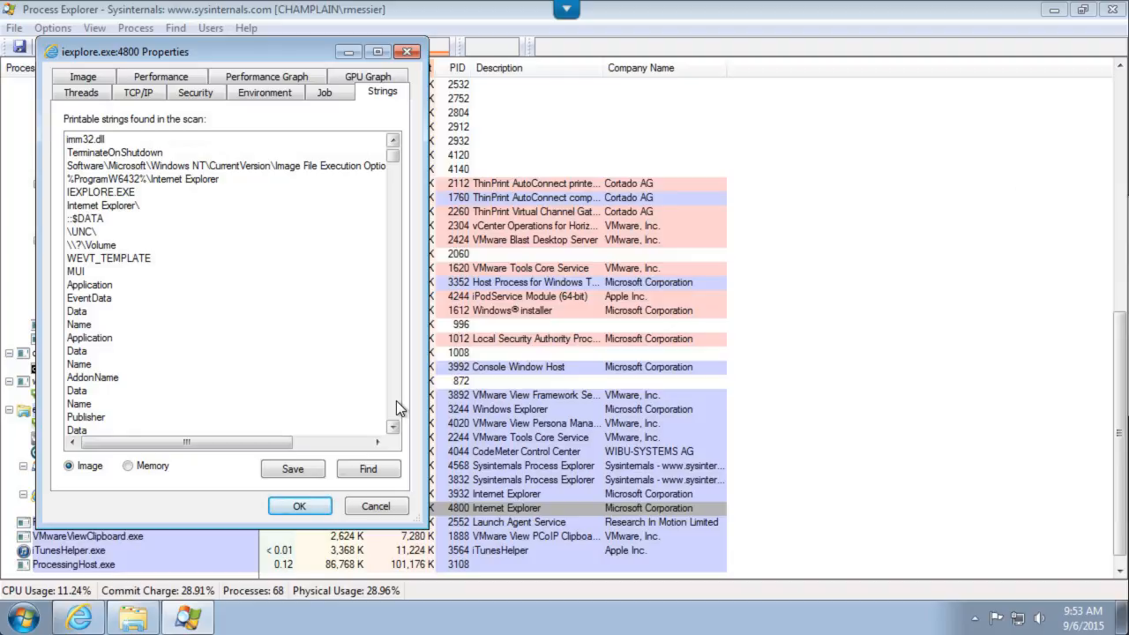
scroll("down", 3)
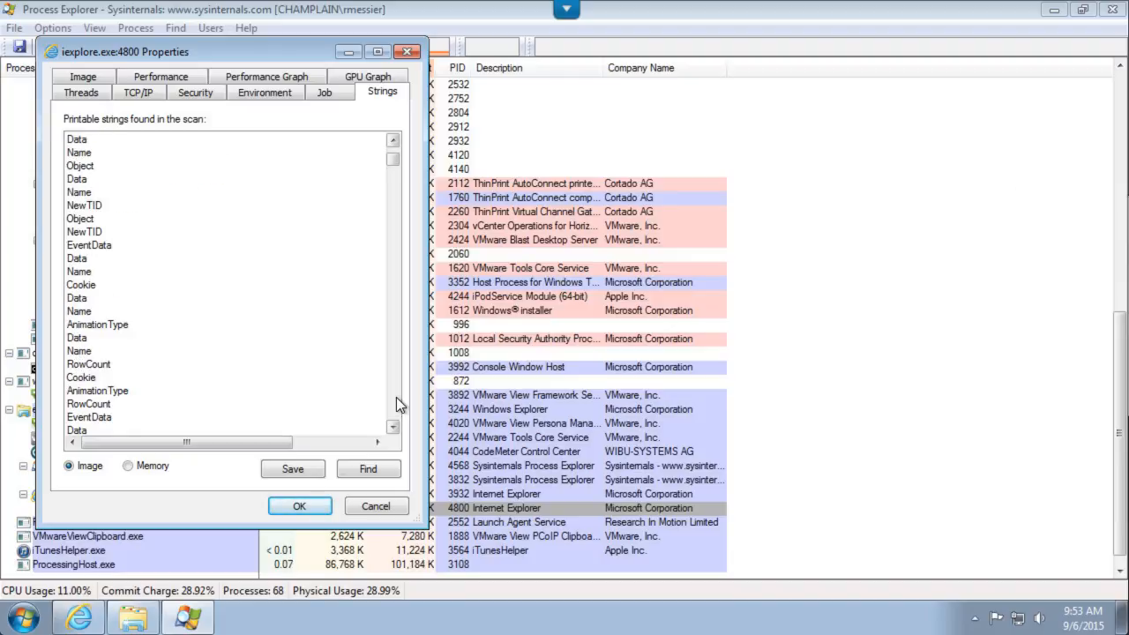
scroll("down", 3)
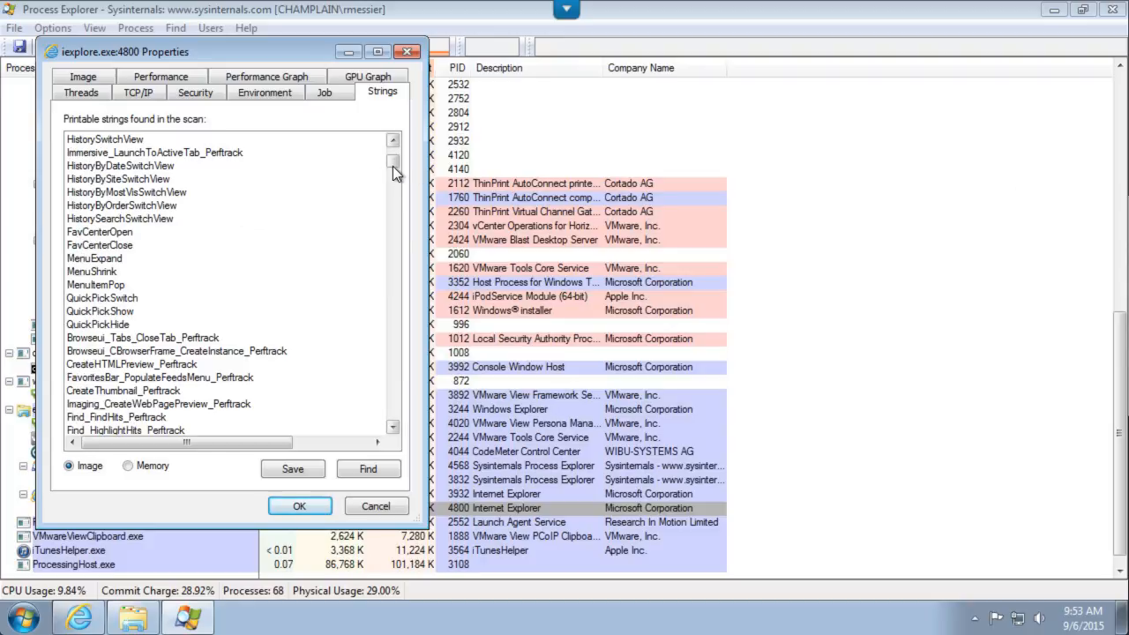
left_click_drag(393, 167, 393, 215)
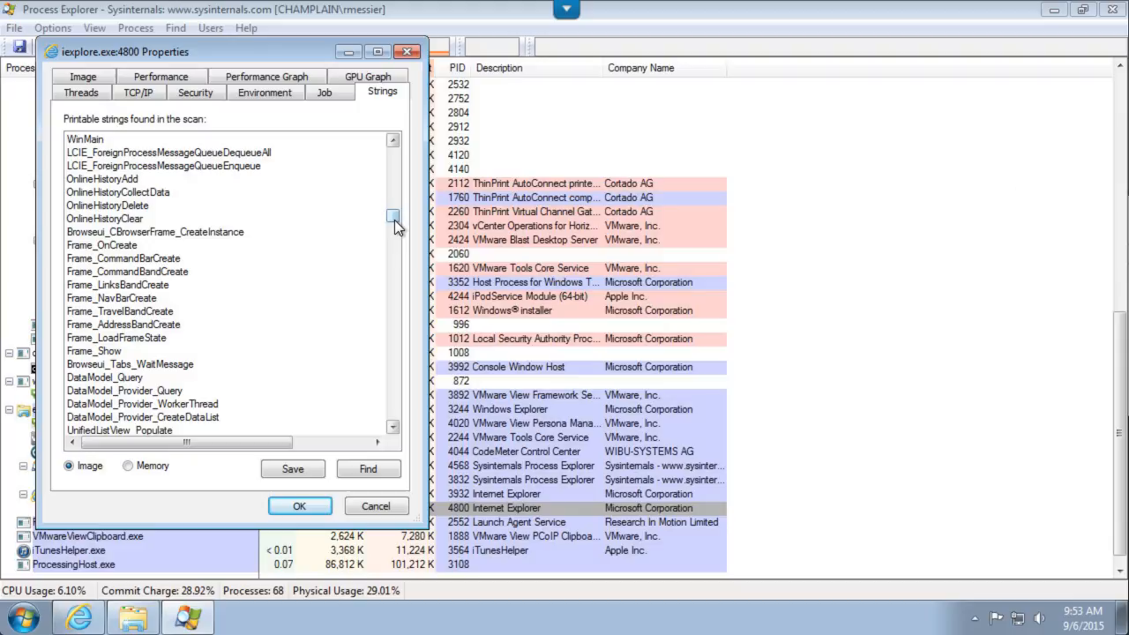
mouse_move(403, 402)
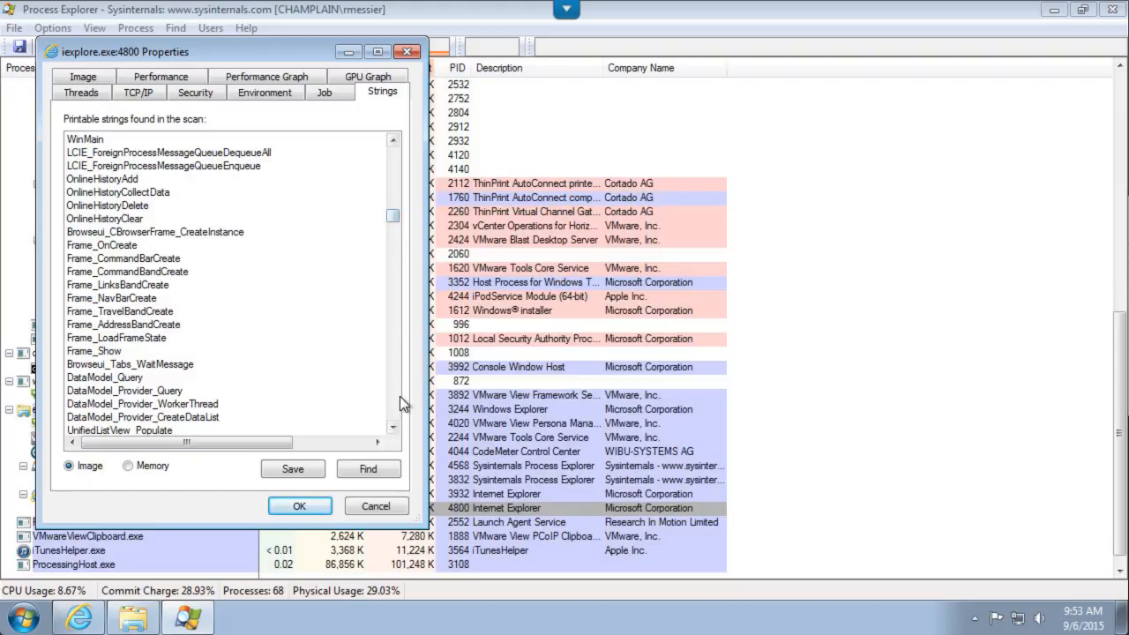
mouse_move(402, 406)
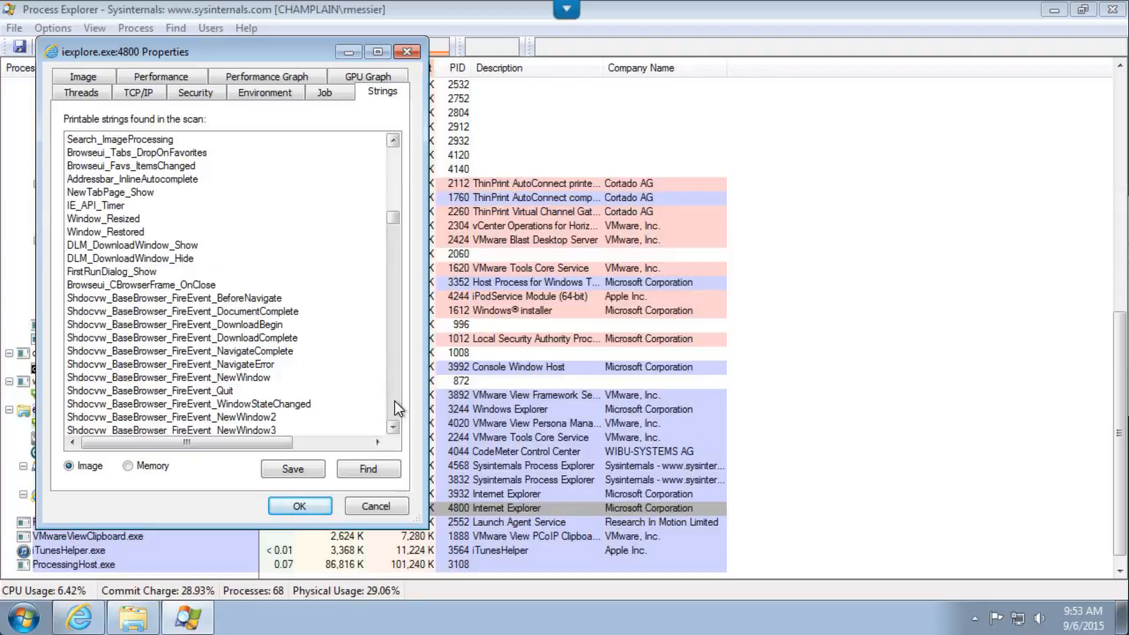
scroll("down", 3)
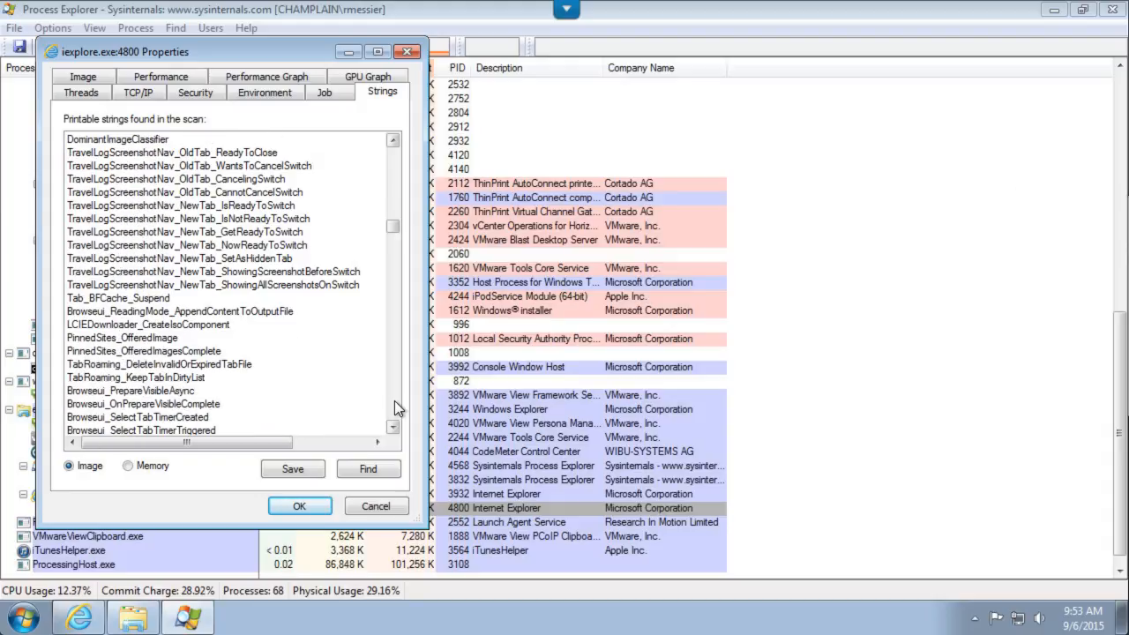
scroll("down", 3)
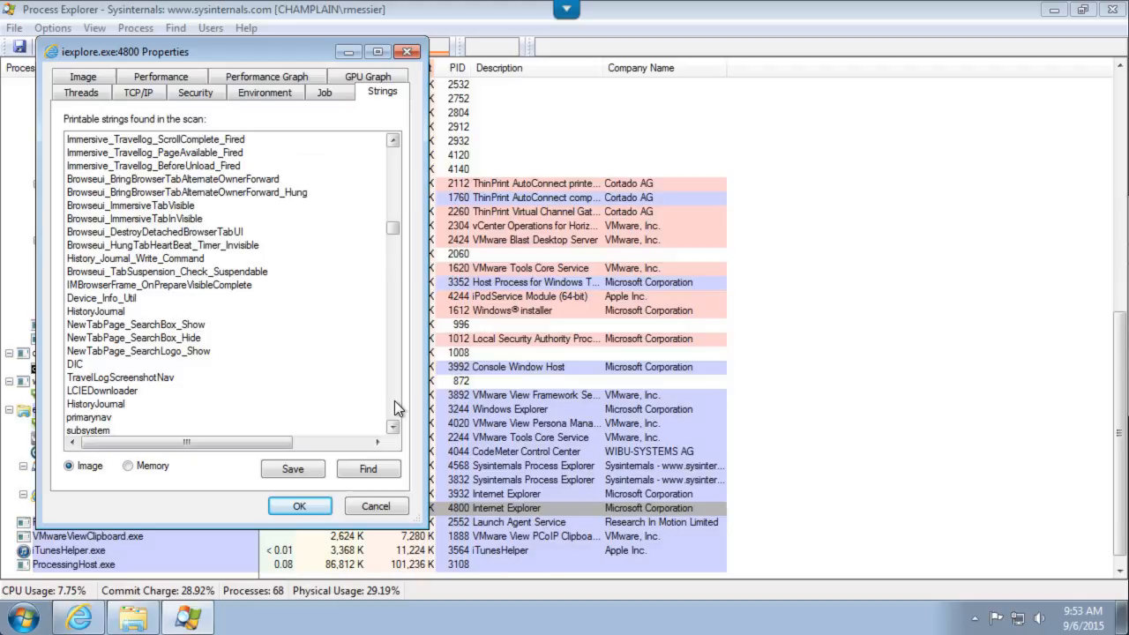